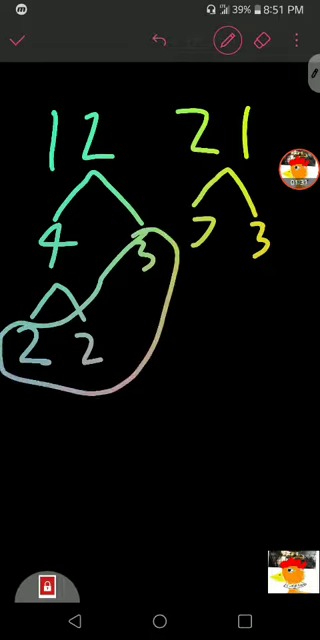
Circle the 3 under 21 and handwrite the common-factor comparison beneath both trees.
left_click_drag(196, 216, 264, 244)
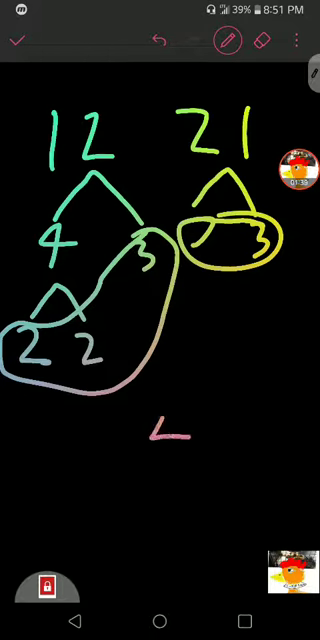
left_click_drag(156, 420, 230, 430)
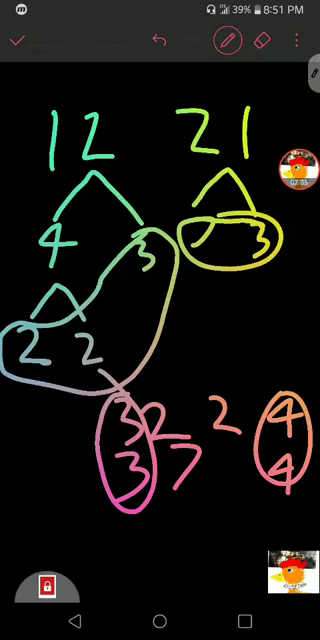
left_click(156, 40)
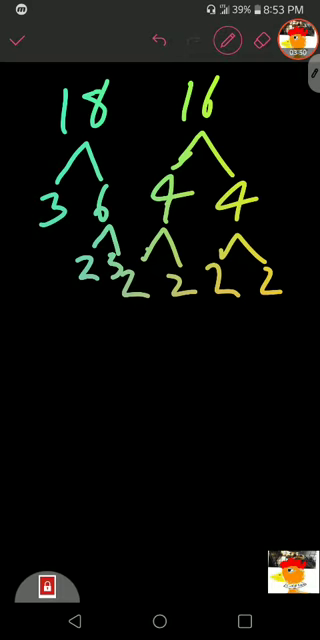
Handwrite the prime factors 2 3 of 18 below the trees and continue the row.
left_click_drag(30, 442, 238, 432)
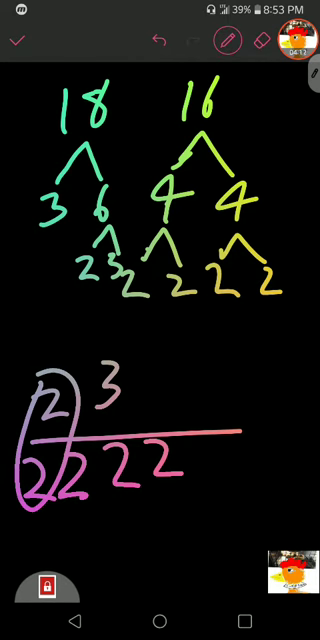
type("2")
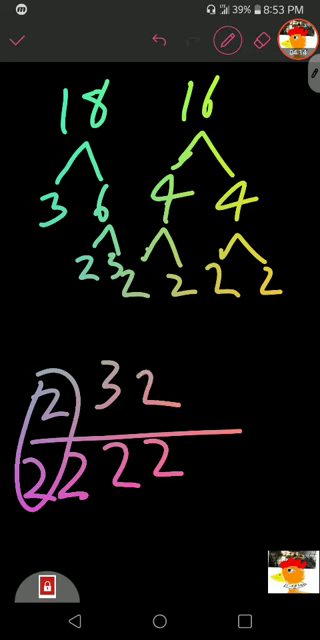